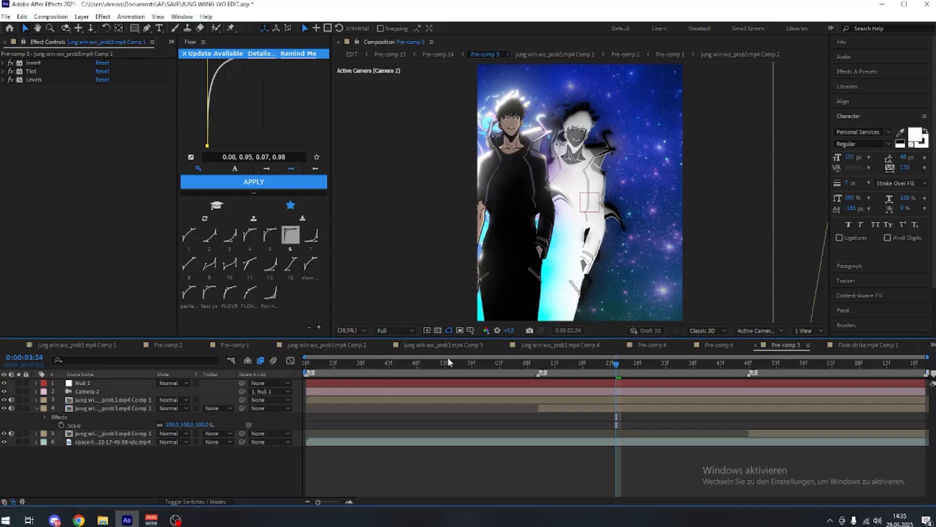
mouse_move(569, 110)
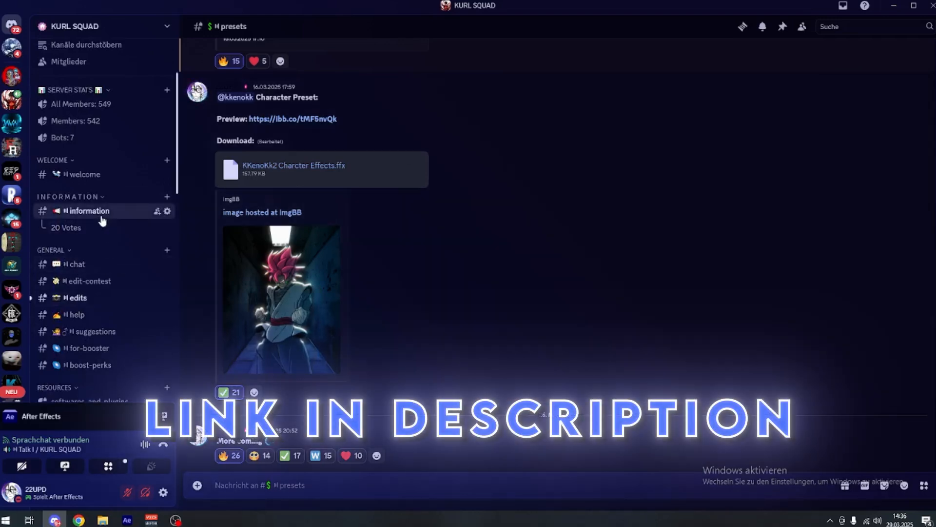
Step: Open the KURL SQUAD #information channel and scroll through the Edit Contest announcement
left_click(89, 211)
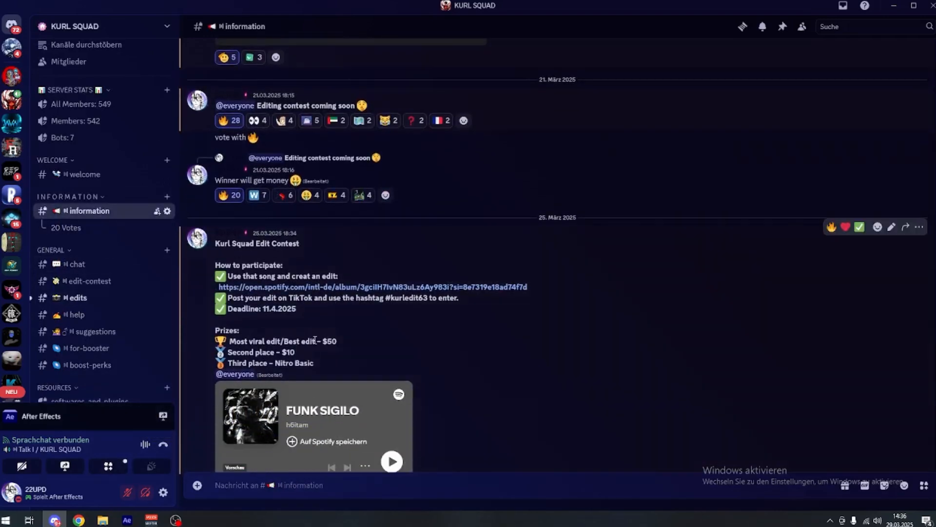
scroll("down", 3)
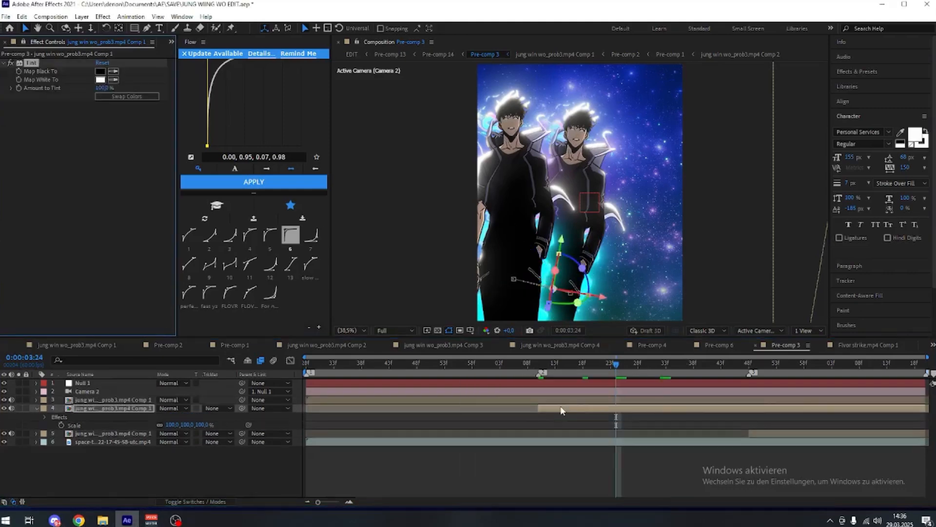
Step: Search effects for Invert and select the other duplicate character layer
type("i")
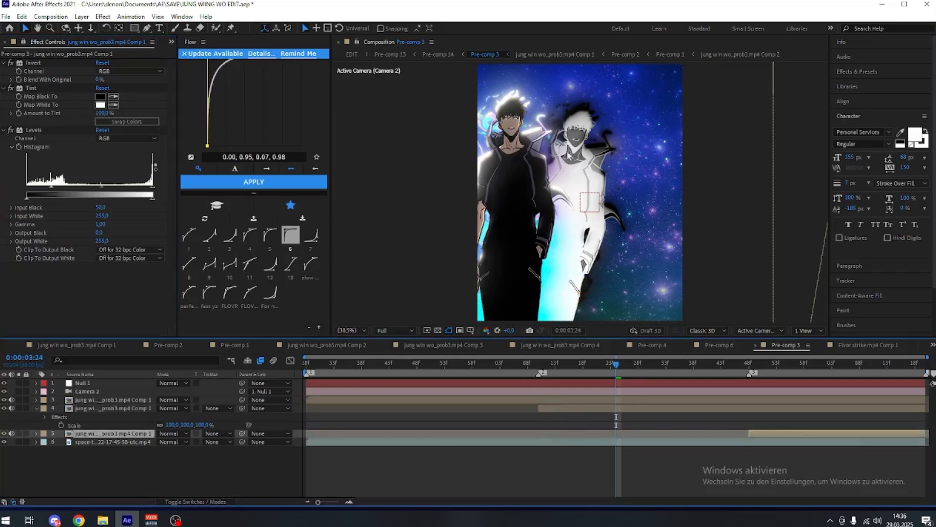
left_click(111, 408)
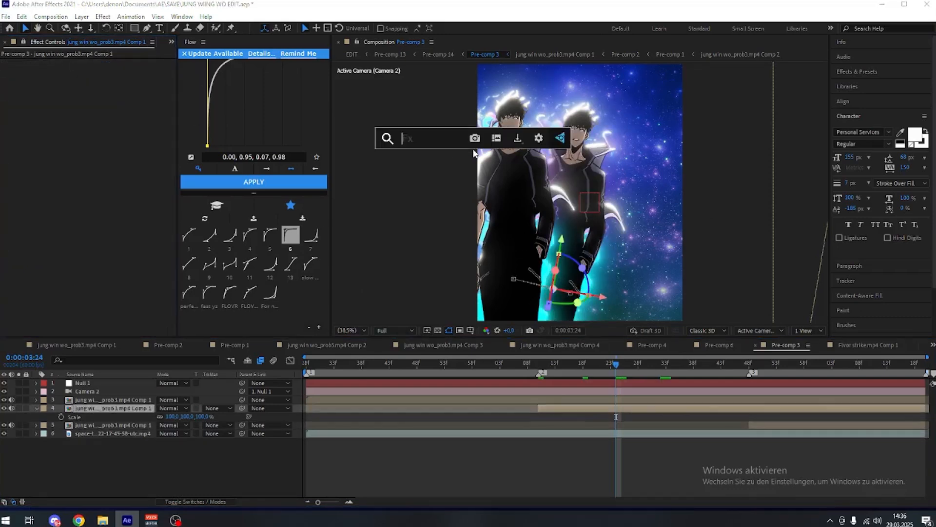
Step: Search 's_h' in FX Console and apply S_Hotspots to the clone layer
type("s")
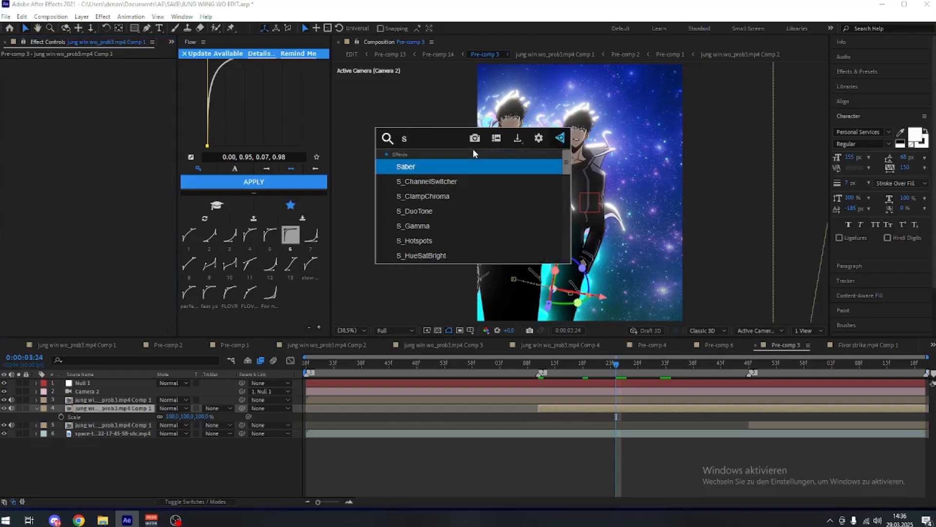
type("_h")
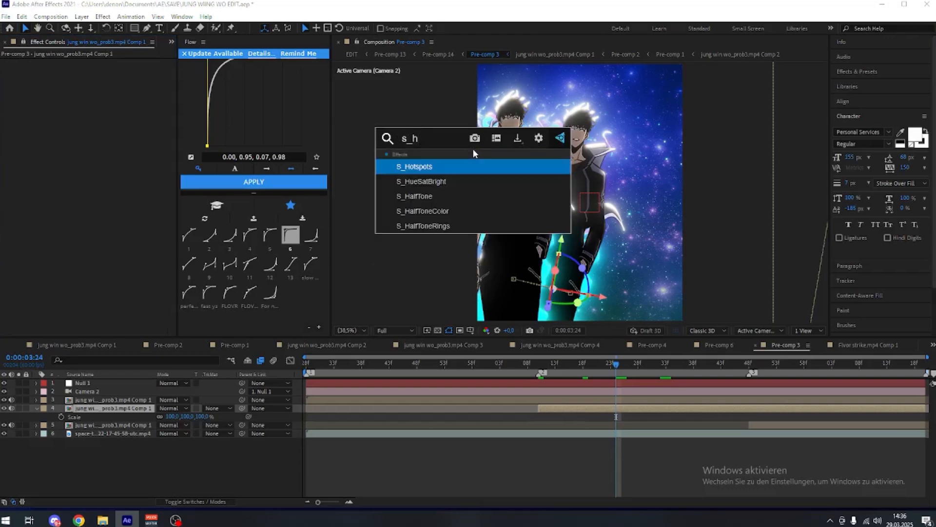
double_click(415, 166)
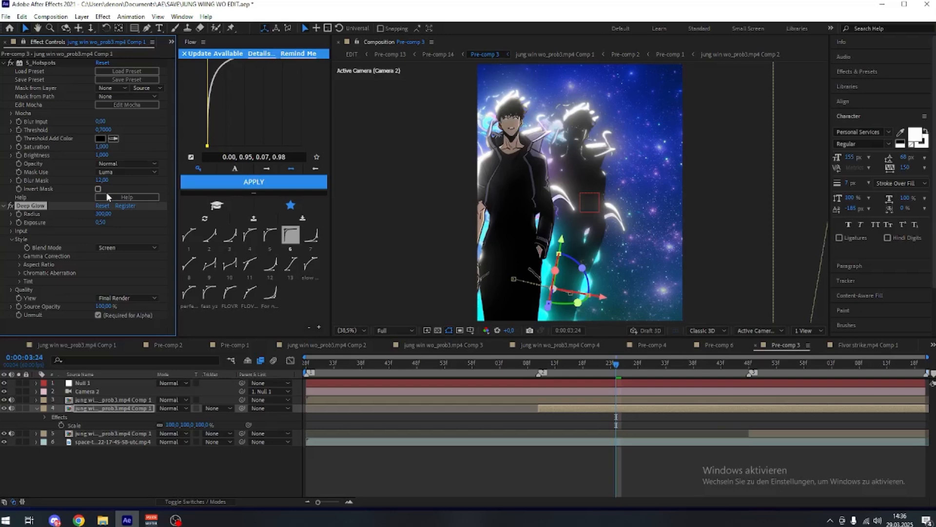
Step: Set preview resolution to Quarter, then stop the preview playback
left_click(393, 330)
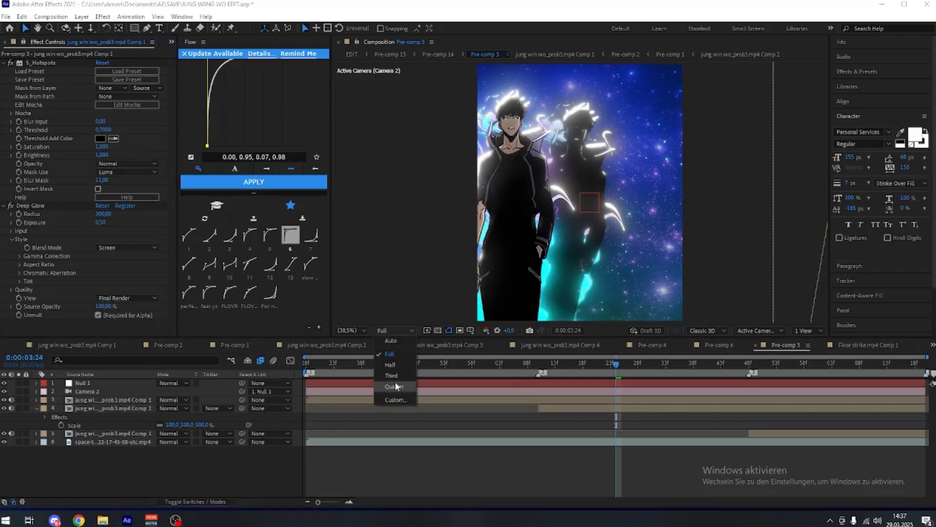
left_click(394, 386)
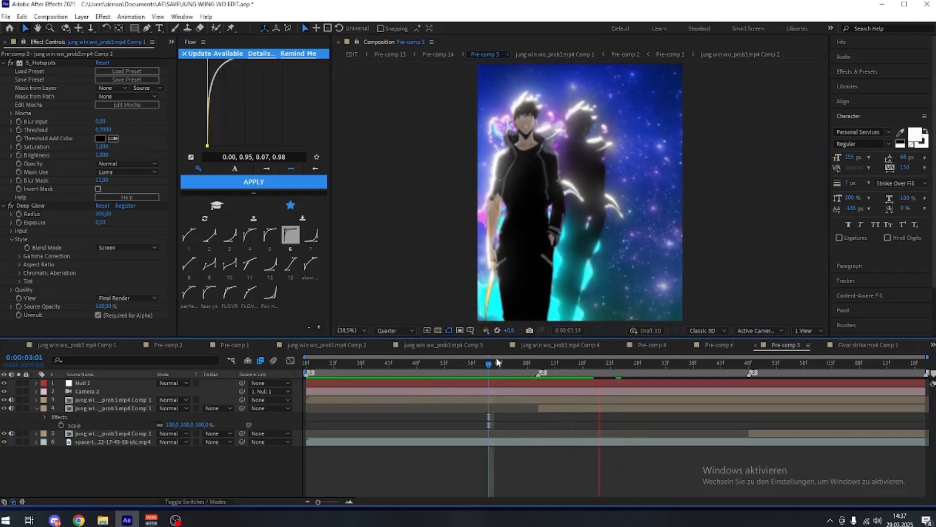
left_click(660, 363)
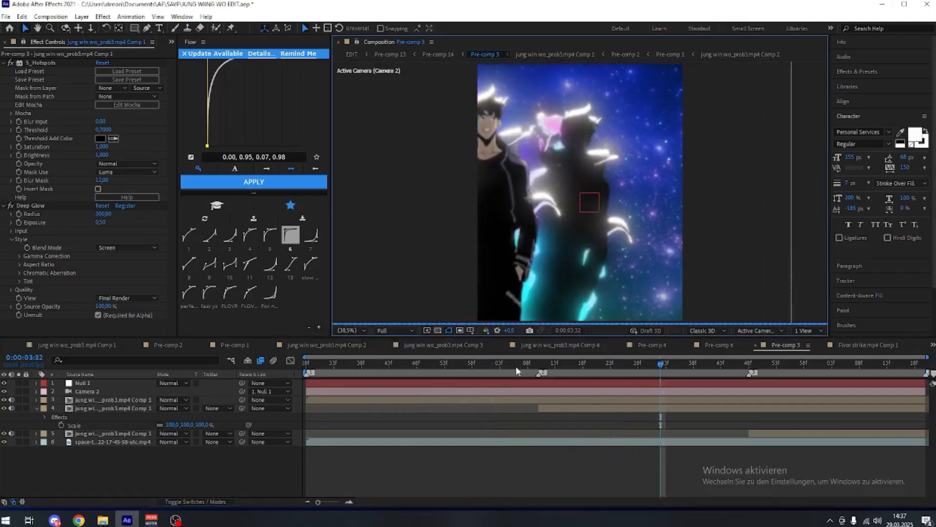